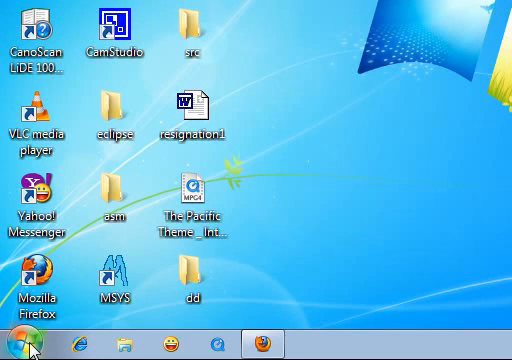
- Launch Firefox, search Google for 'wamp' and reach the WampServer site from the results
{"action": "left_click", "coordinate": [264, 344]}
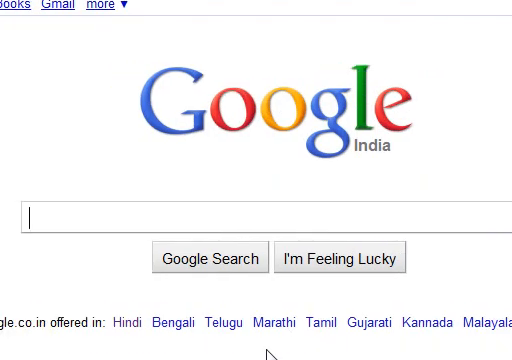
{"action": "type", "text": "wamp"}
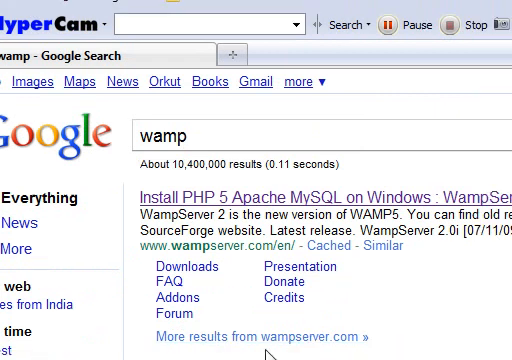
{"action": "scroll", "scroll_direction": "down", "scroll_amount": 3}
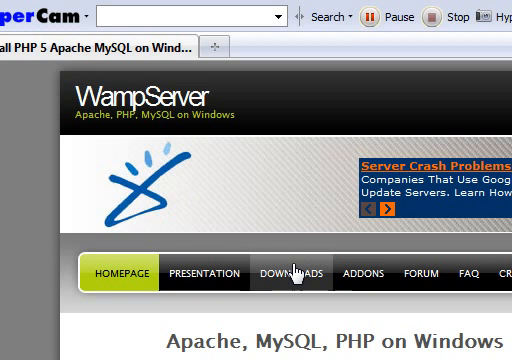
- Go to the Downloads page and scroll to the WampServer 2.0i (Apache, PHP, MySQL) download box
{"action": "left_click", "coordinate": [288, 272]}
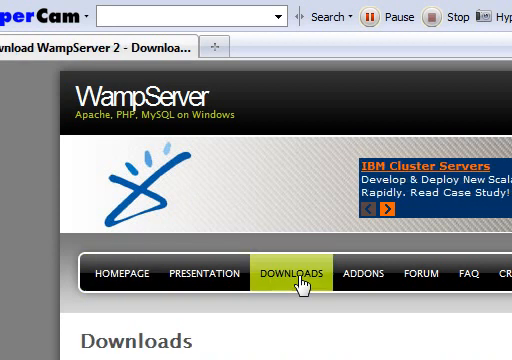
{"action": "scroll", "scroll_direction": "down", "scroll_amount": 3}
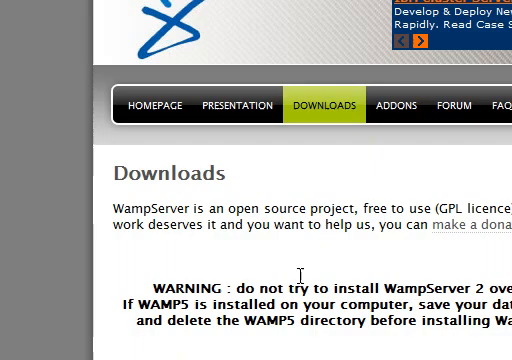
{"action": "scroll", "scroll_direction": "down", "scroll_amount": 3}
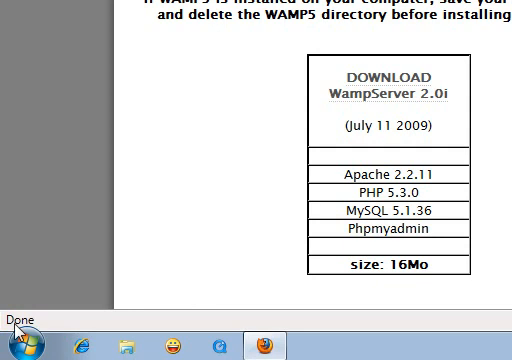
{"action": "mouse_move", "coordinate": [18, 338]}
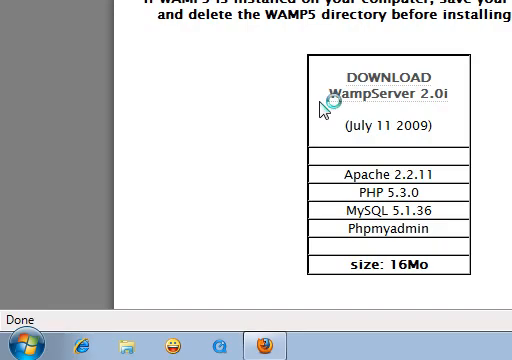
- Scroll down the page reached from the WampServer 2.0i download link
{"action": "scroll", "scroll_direction": "down", "scroll_amount": 3}
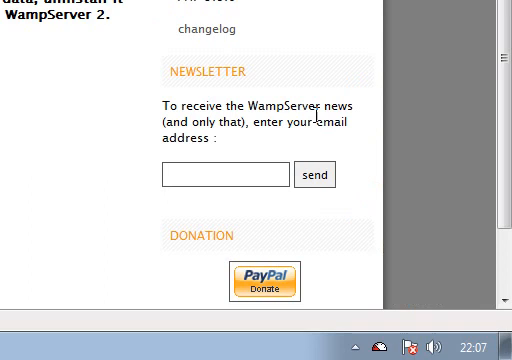
{"action": "mouse_move", "coordinate": [392, 138]}
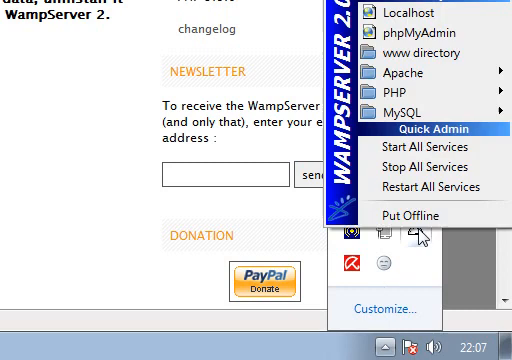
{"action": "mouse_move", "coordinate": [430, 48]}
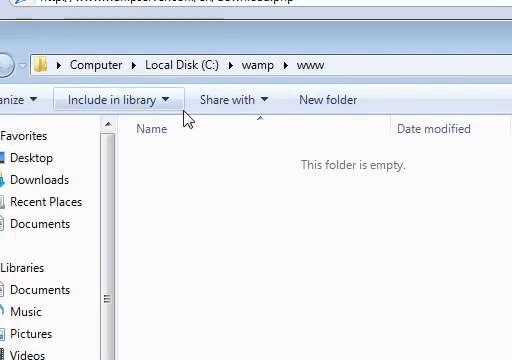
{"action": "mouse_move", "coordinate": [266, 210]}
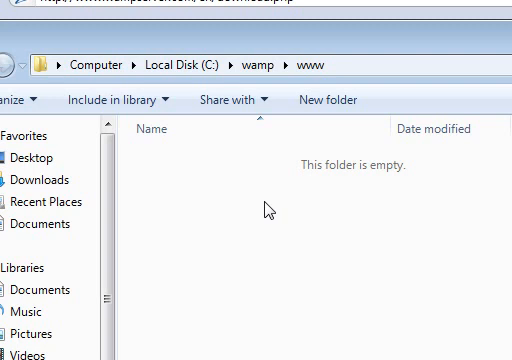
{"action": "mouse_move", "coordinate": [196, 108]}
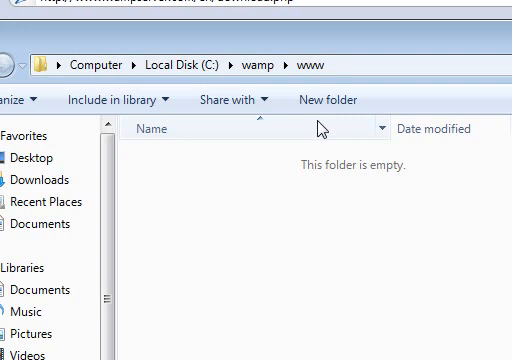
{"action": "mouse_move", "coordinate": [276, 226]}
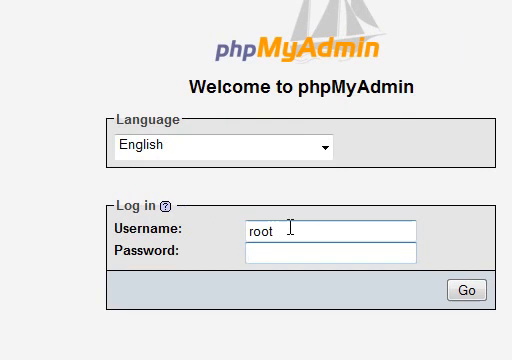
- Log into phpMyAdmin as root with a blank password and view the User overview
{"action": "double_click", "coordinate": [272, 232]}
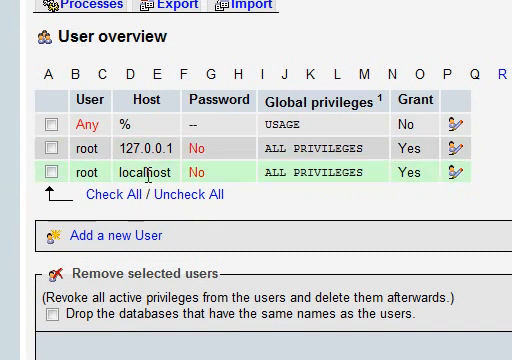
- Select the root@localhost account and bring up its Edit Privileges page
{"action": "left_click", "coordinate": [50, 172]}
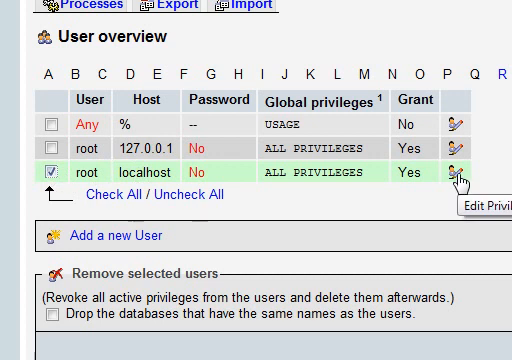
{"action": "left_click", "coordinate": [494, 164]}
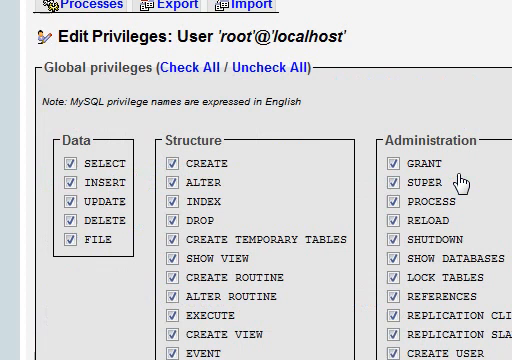
{"action": "mouse_move", "coordinate": [462, 180]}
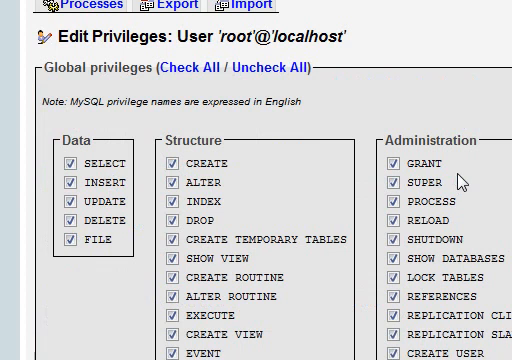
{"action": "scroll", "scroll_direction": "down", "scroll_amount": 3}
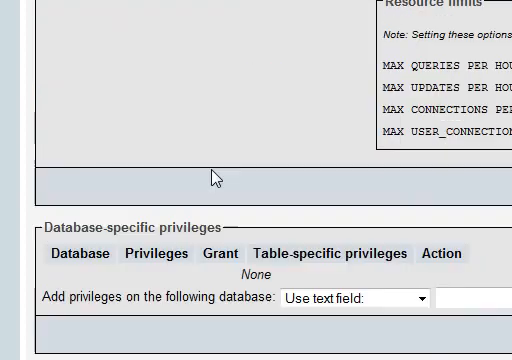
- In Change password choose Password, enter the new root@localhost password twice and submit it with Go
{"action": "scroll", "scroll_direction": "down", "scroll_amount": 3}
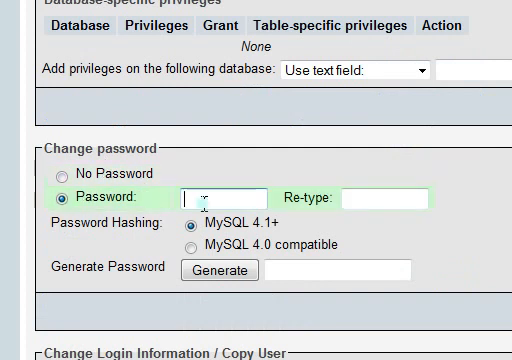
{"action": "left_click", "coordinate": [216, 192]}
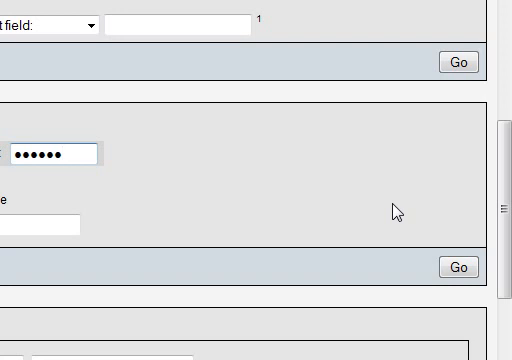
{"action": "left_click", "coordinate": [456, 268]}
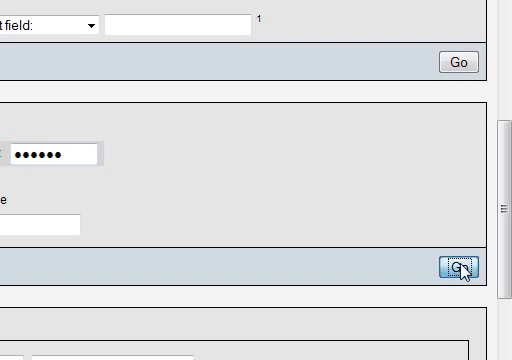
{"action": "left_click", "coordinate": [452, 270]}
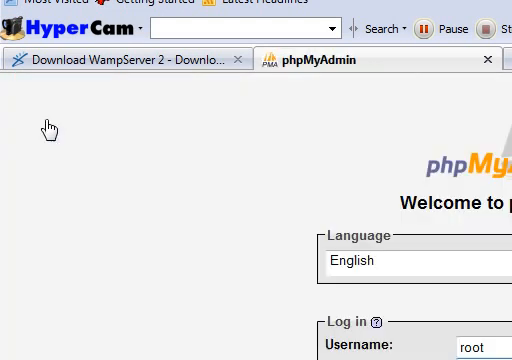
- Verify a blank-password root login is denied, then log in successfully with the new password
{"action": "scroll", "scroll_direction": "down", "scroll_amount": 3}
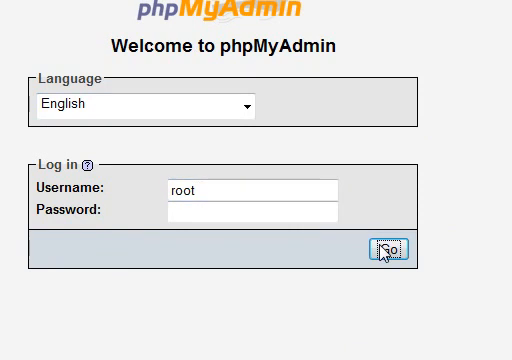
{"action": "left_click", "coordinate": [388, 248]}
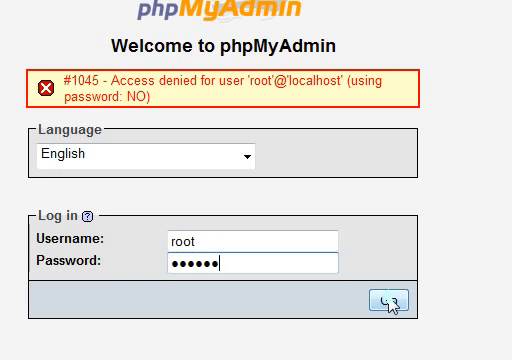
{"action": "left_click", "coordinate": [386, 304]}
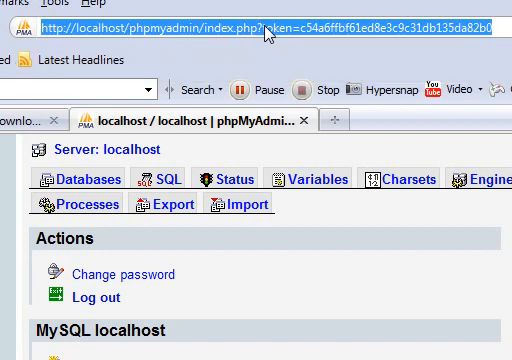
- Visit WeDesignOurWeb, enter the PHP tutorial section and open the Echo Statement lesson
{"action": "type", "text": "vde"}
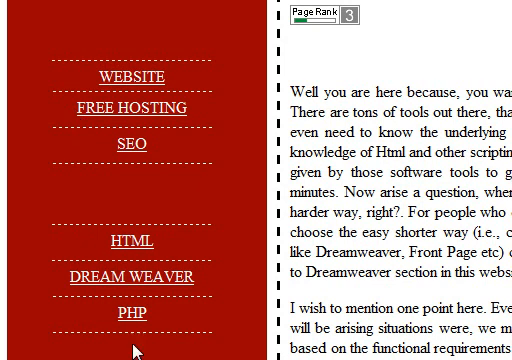
{"action": "left_click", "coordinate": [120, 316]}
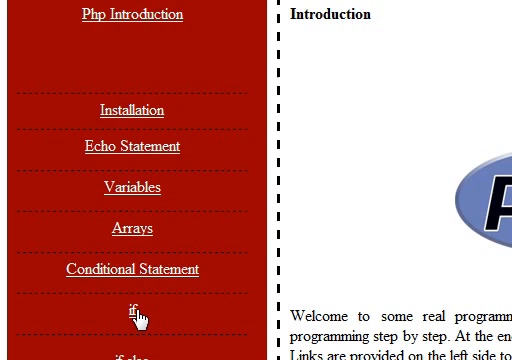
{"action": "scroll", "scroll_direction": "down", "scroll_amount": 3}
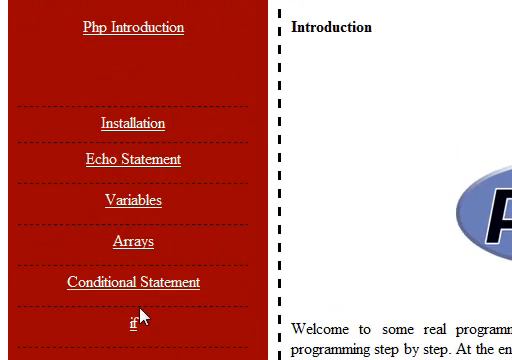
{"action": "left_click", "coordinate": [132, 156]}
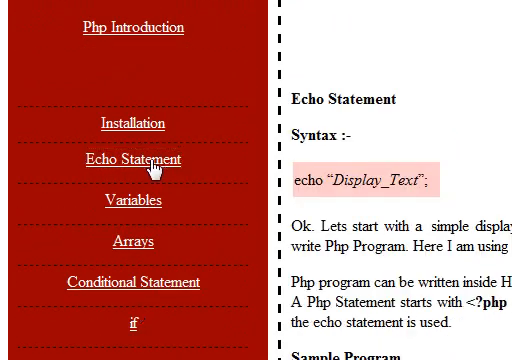